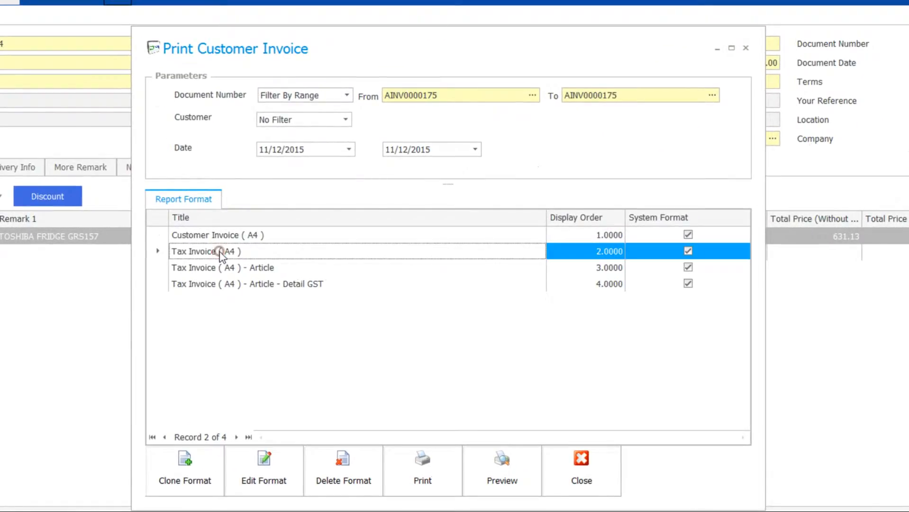
- Clone Tax Invoice ( A4 ) and save the copy as 'Tax Invoice ( A4 ) - New Format'
left_click(184, 469)
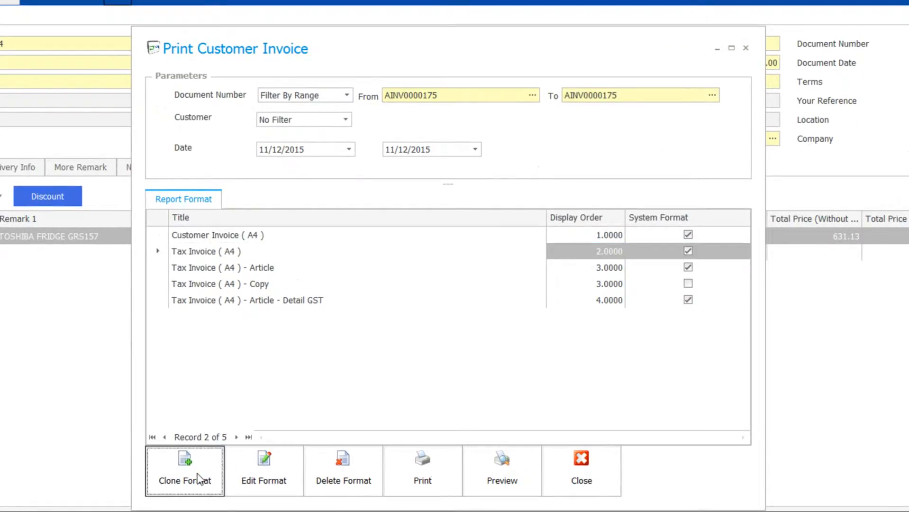
left_click(244, 283)
type("New Format")
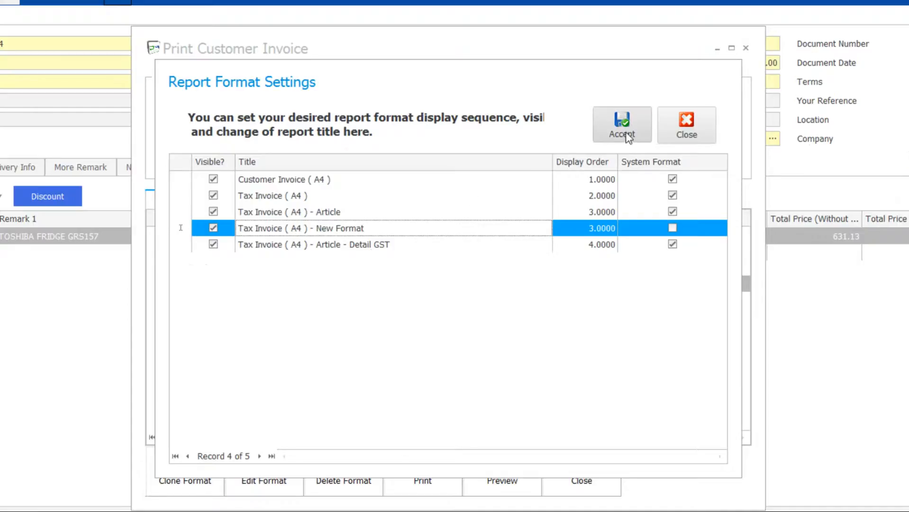
left_click(622, 125)
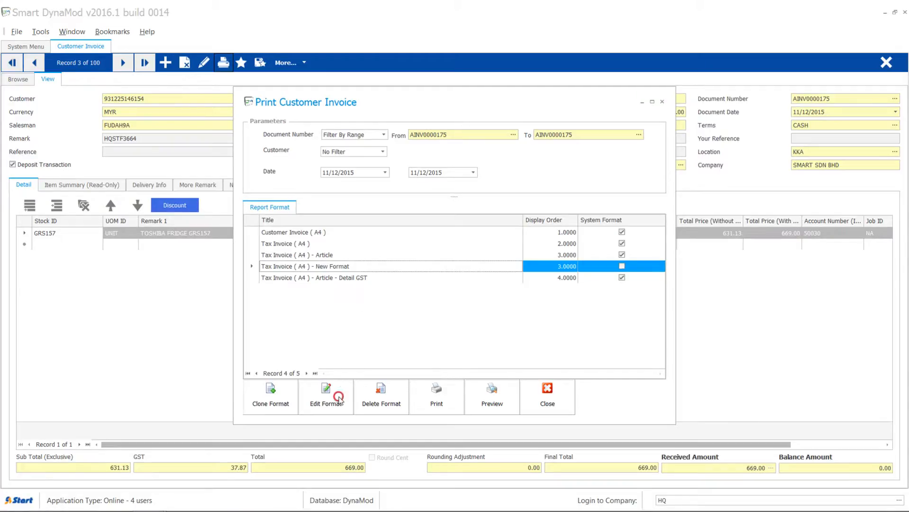
- Edit the New Format layout in the designer, check its data preview, and select the TAX INVOICE title
left_click(326, 396)
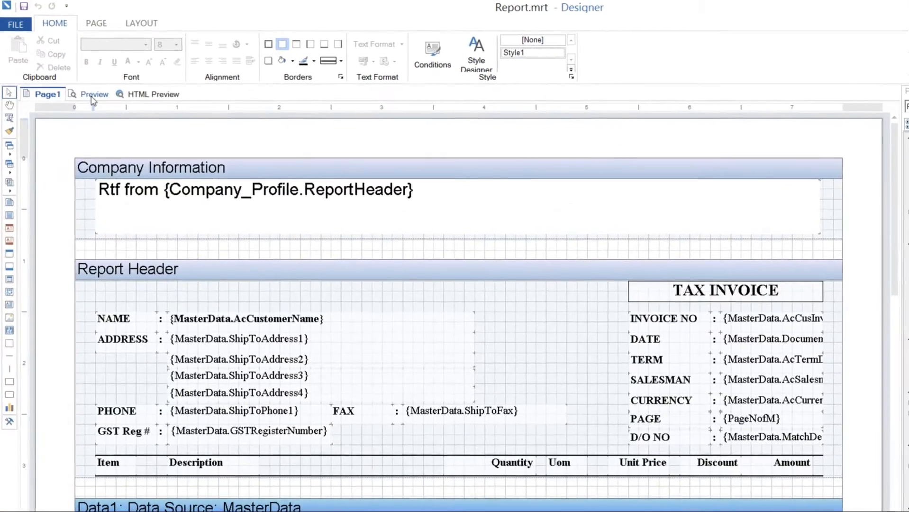
left_click(93, 93)
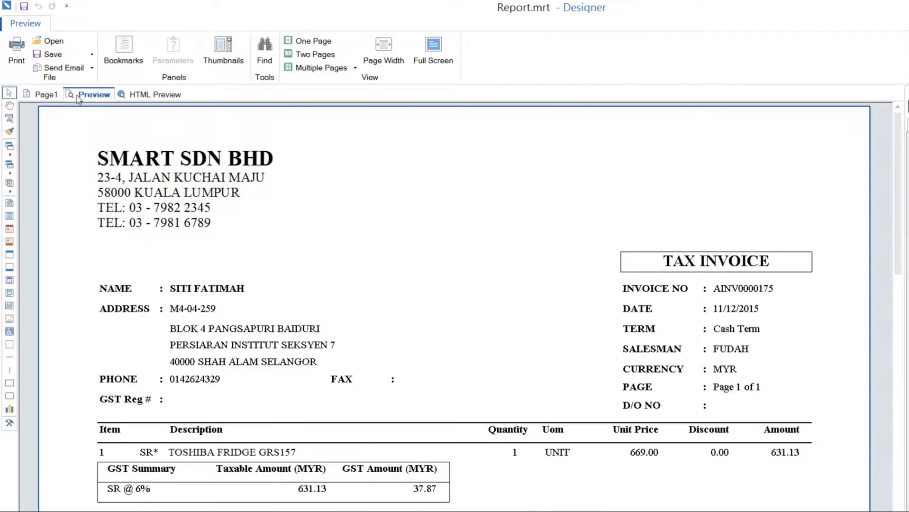
left_click(44, 93)
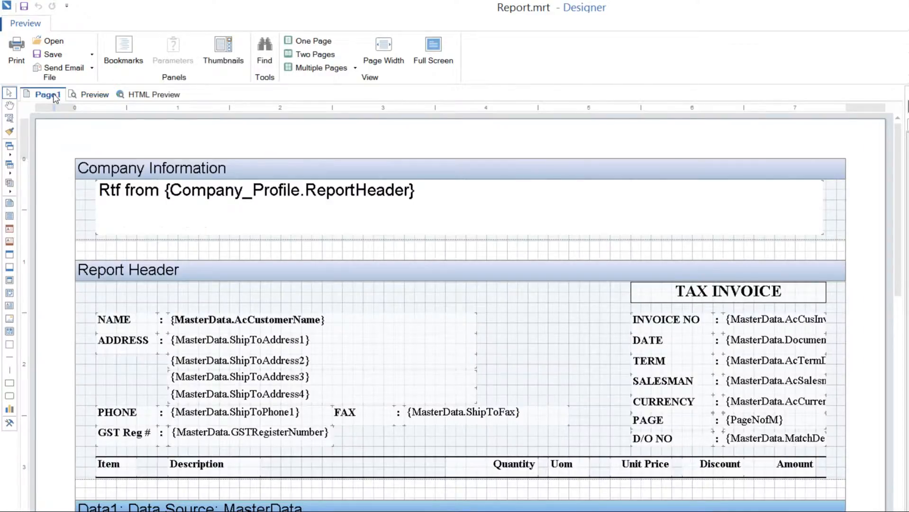
left_click(55, 23)
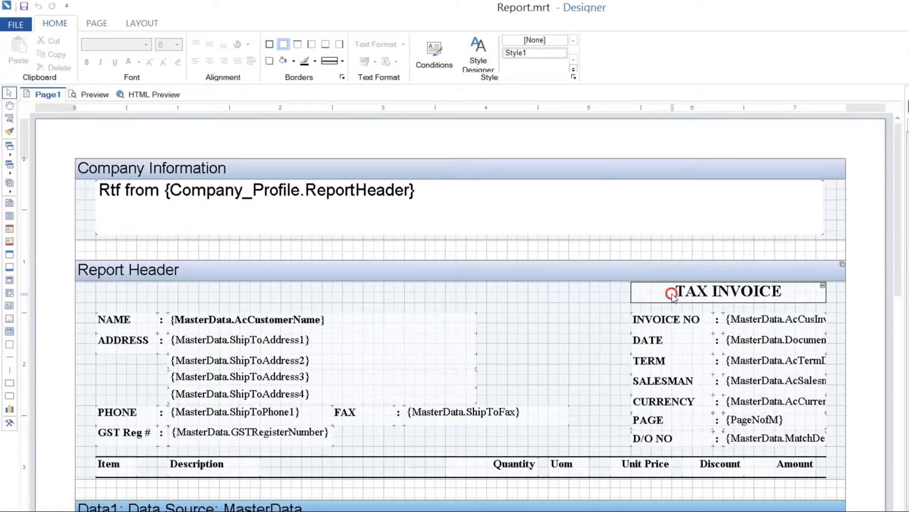
- Trial-move the TAX INVOICE title to the page centre, put it back, and preview the invoice
left_click_drag(725, 292, 491, 301)
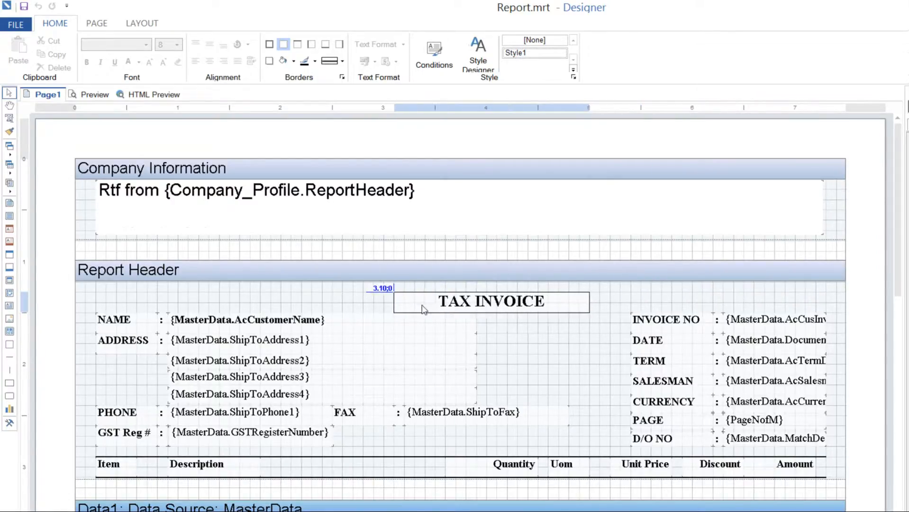
left_click_drag(490, 302, 417, 292)
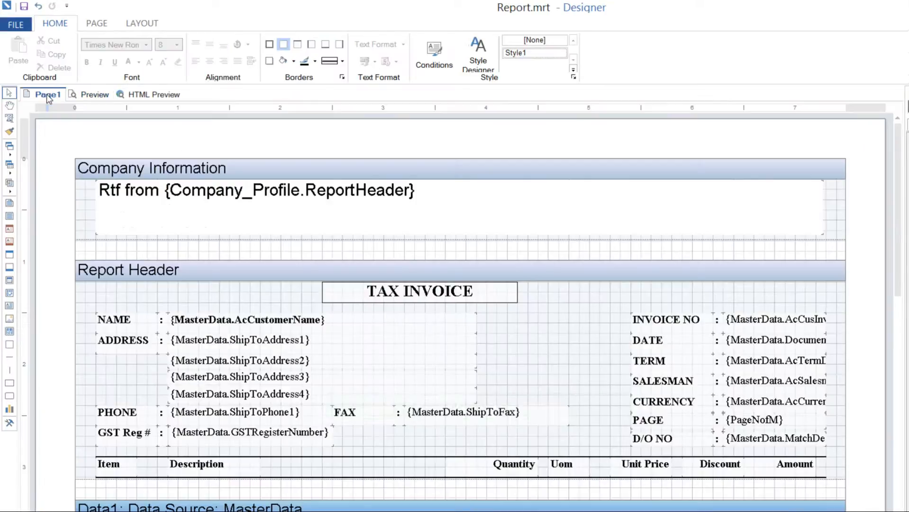
left_click_drag(417, 292, 727, 292)
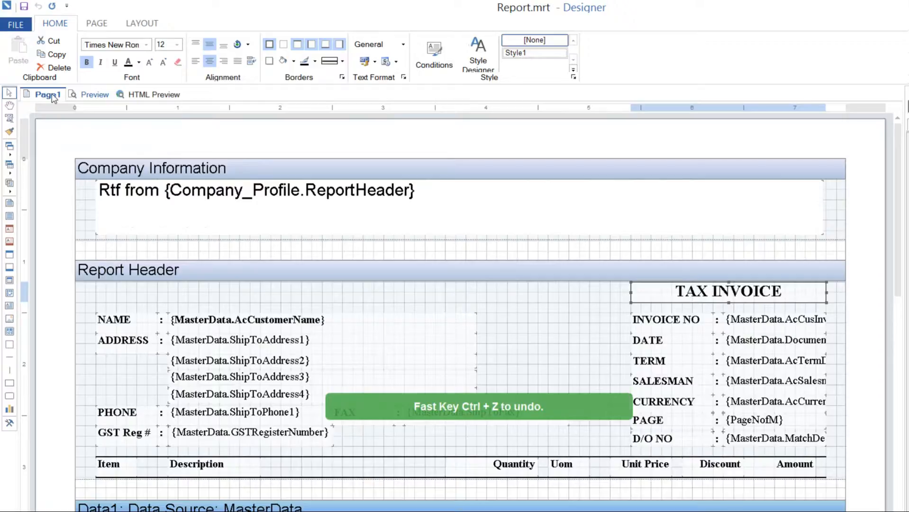
left_click(94, 94)
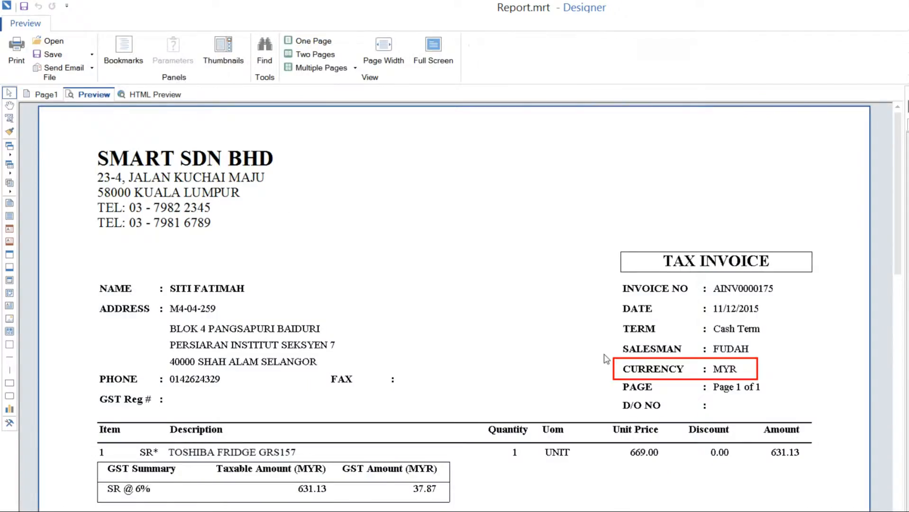
- Relabel the CURRENCY row as CREATE BY bound to MasterData.CreateBy and confirm it previews as FARIZA
left_click(48, 94)
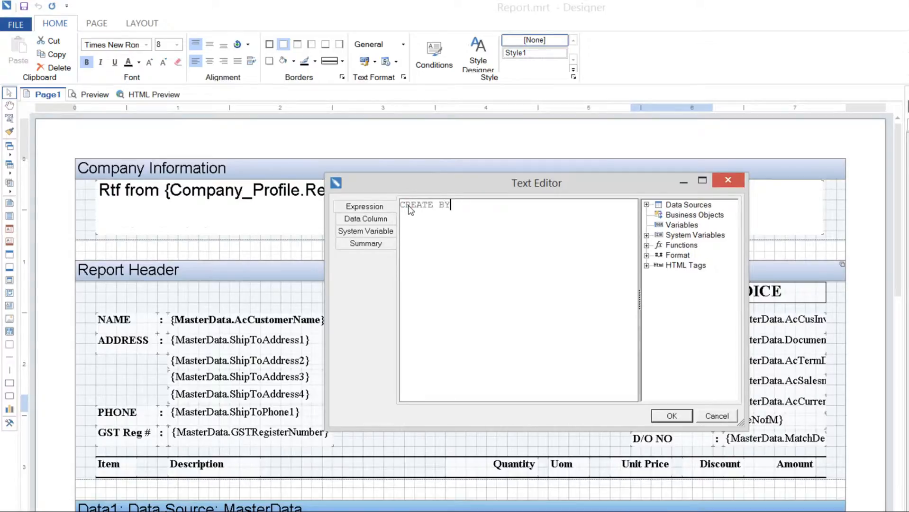
left_click(670, 415)
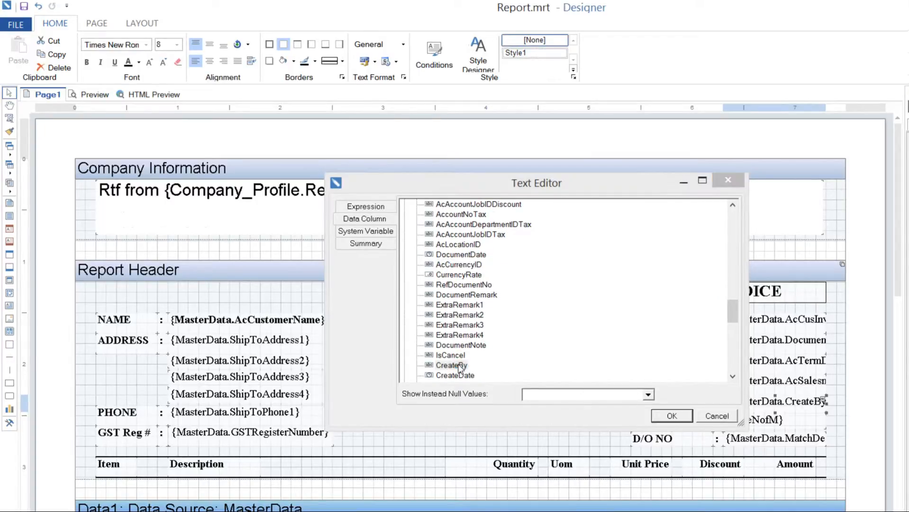
left_click(93, 94)
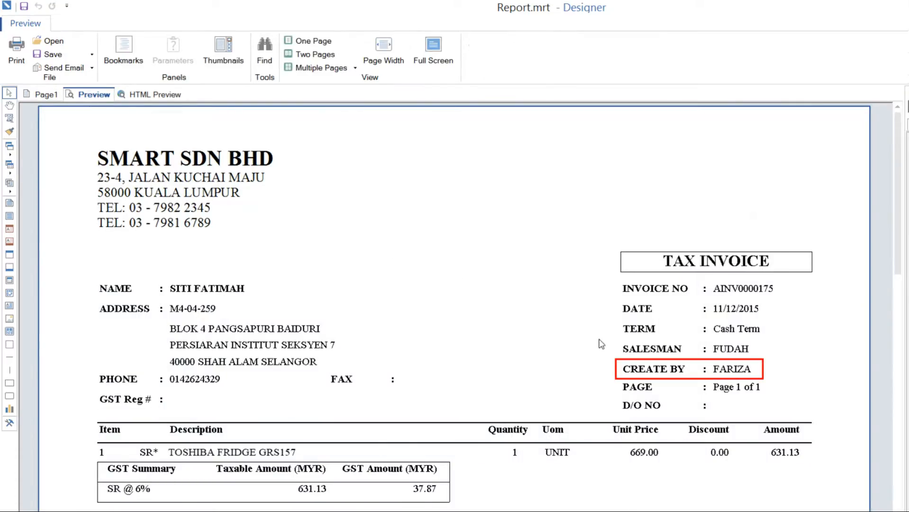
left_click(708, 440)
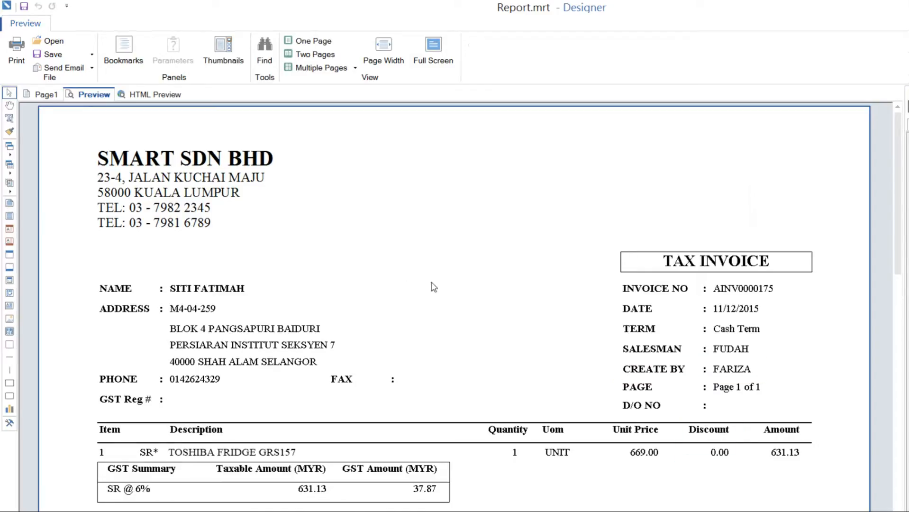
left_click(46, 94)
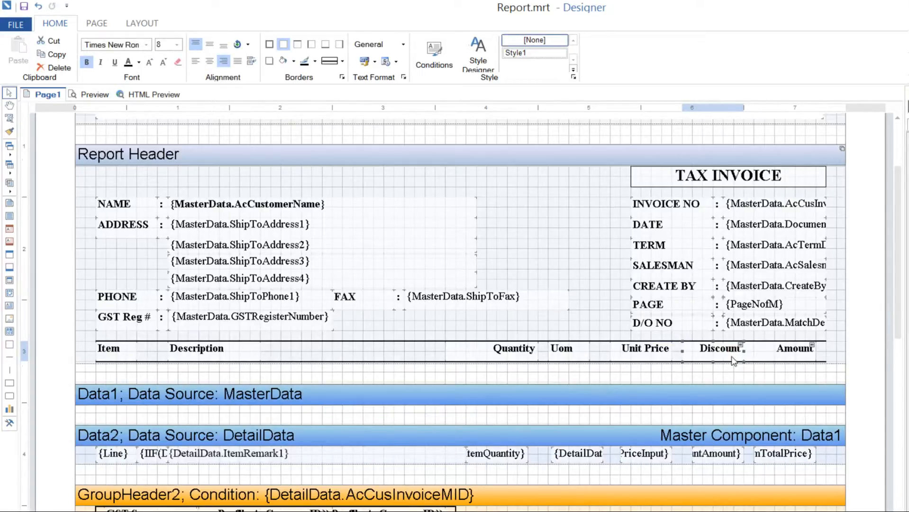
- Delete the Discount column from the item table and verify it in the preview
left_click(715, 453)
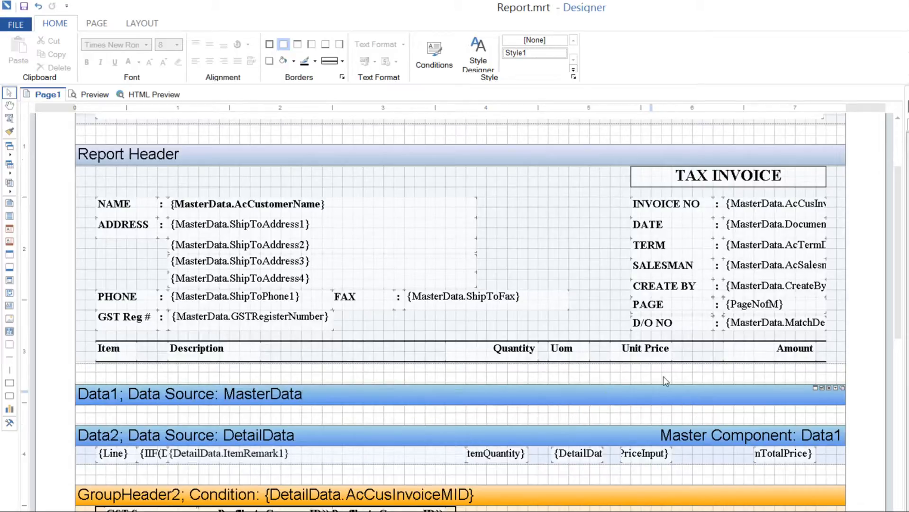
left_click(93, 95)
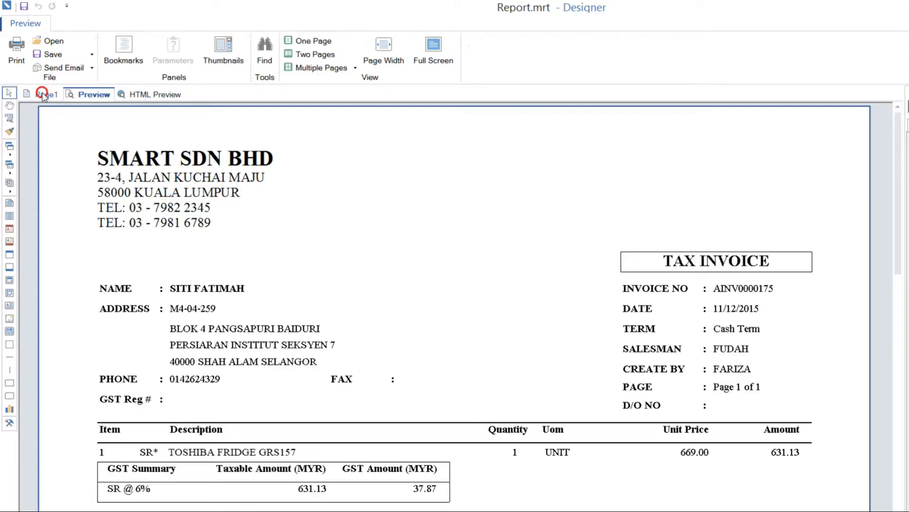
left_click(48, 94)
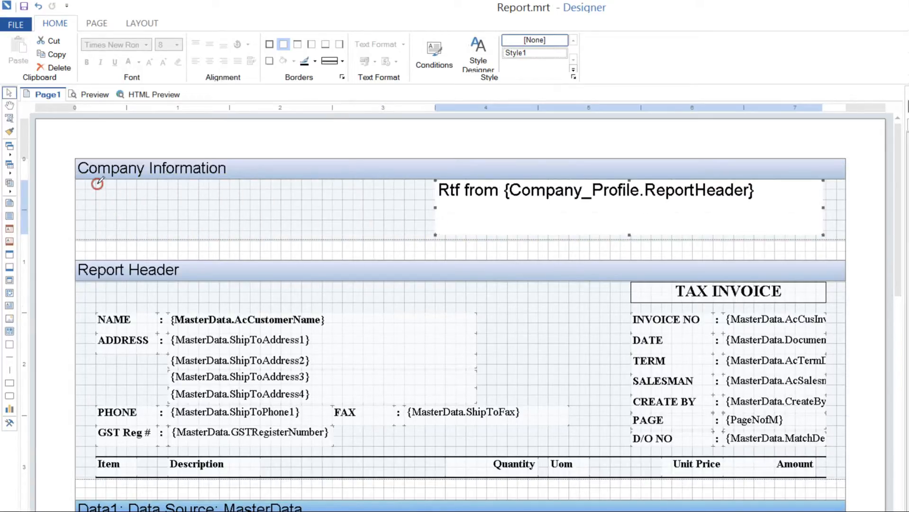
- Draw an Image component left of the company header and load Smart Logo wo acc.jpg into it
left_click_drag(93, 182, 427, 238)
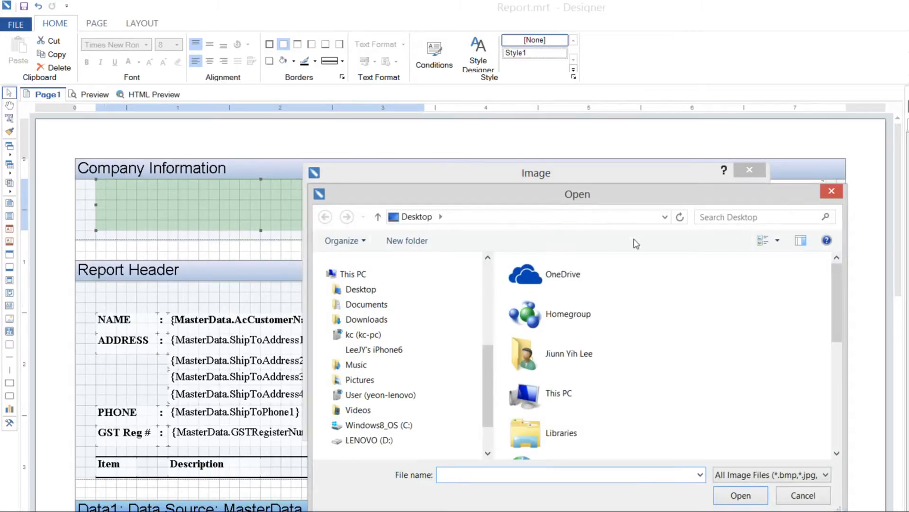
left_click(580, 428)
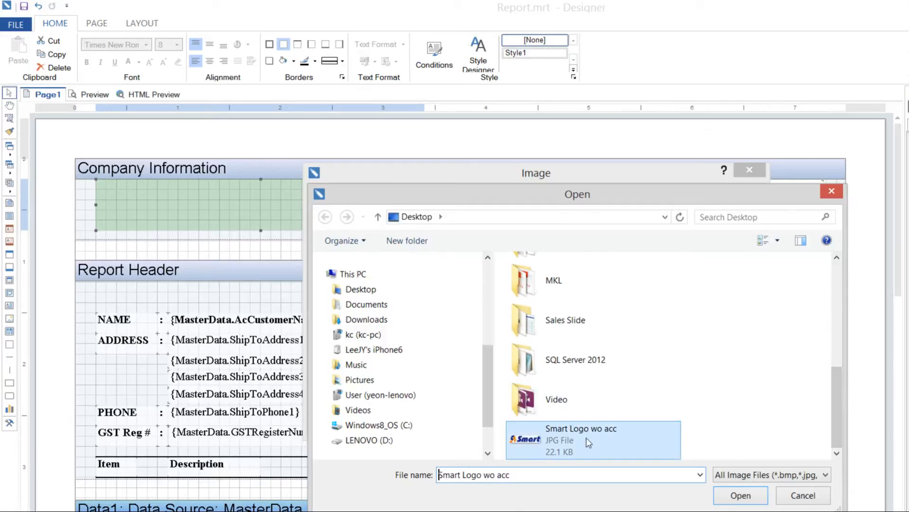
left_click(740, 496)
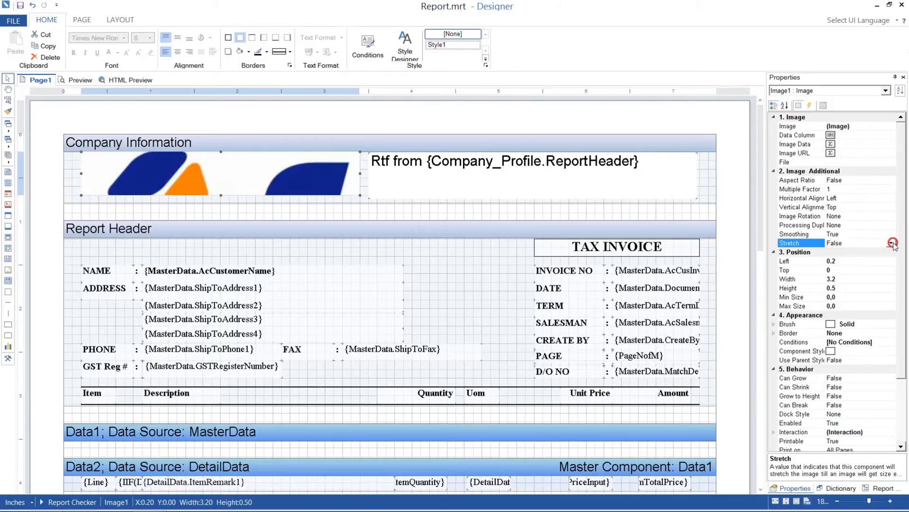
mouse_move(886, 256)
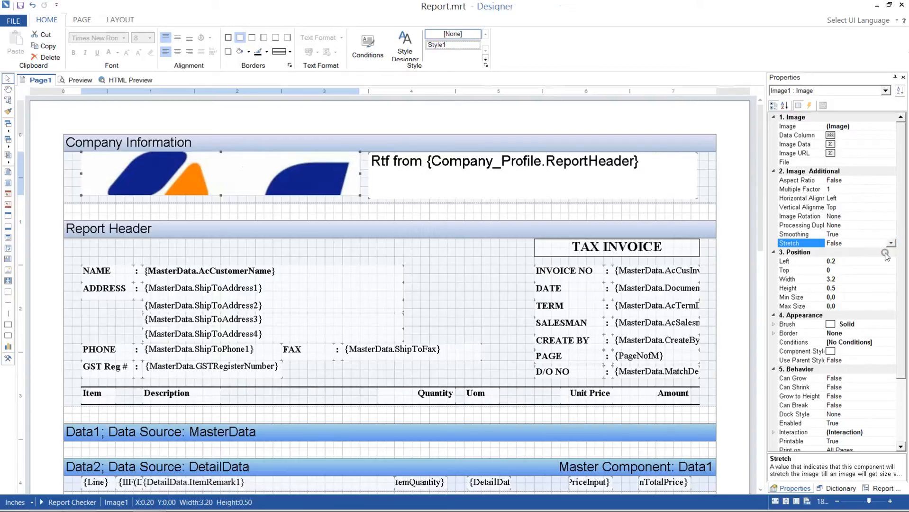